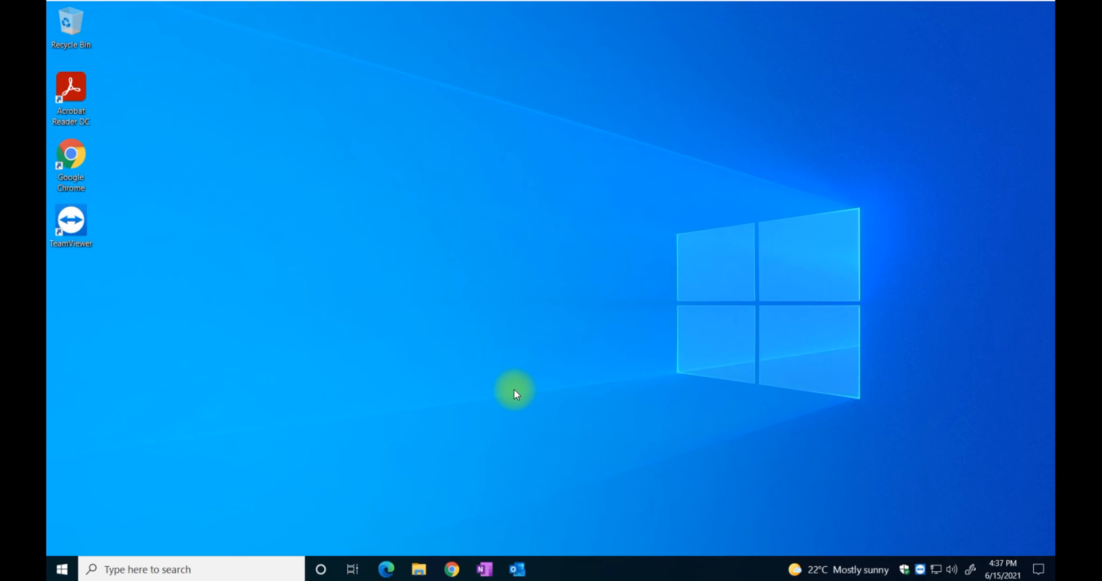
mouse_move(193, 447)
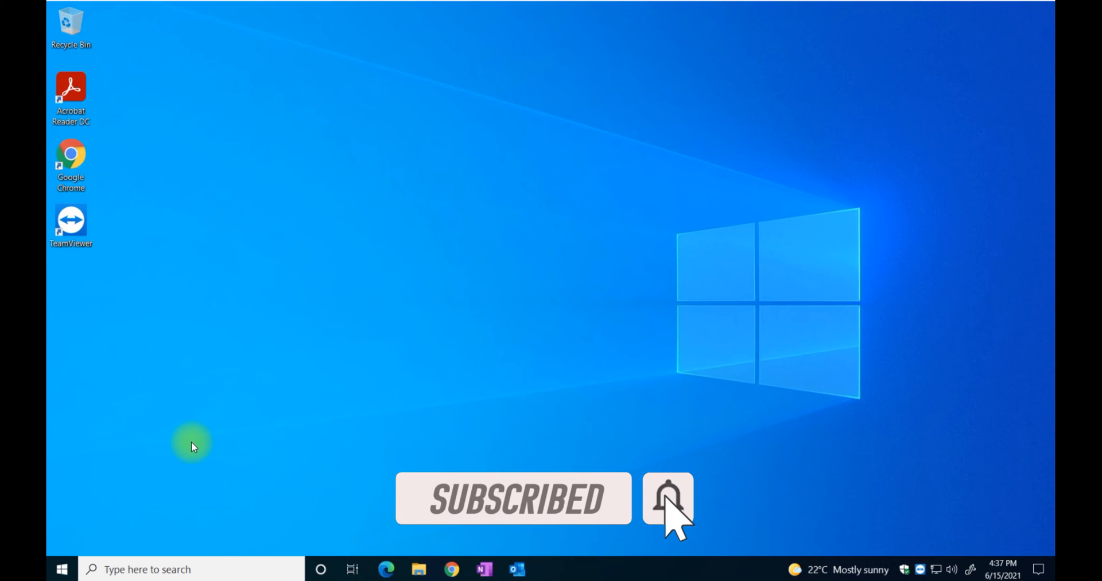
mouse_move(513, 433)
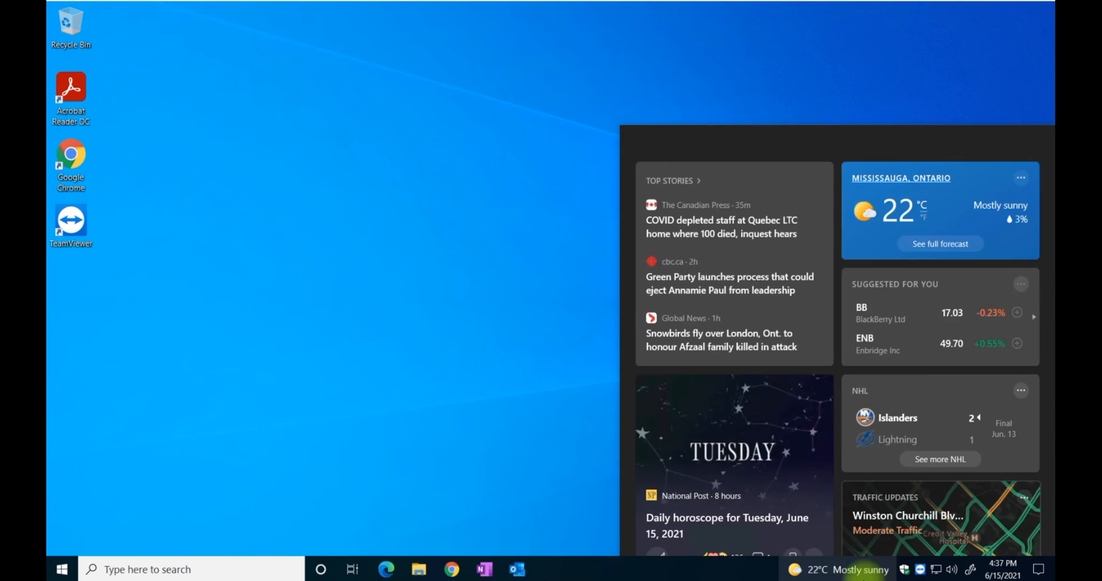
Step: Browse the News and Interests flyout from the taskbar and dismiss it back to the plain desktop
left_click(686, 569)
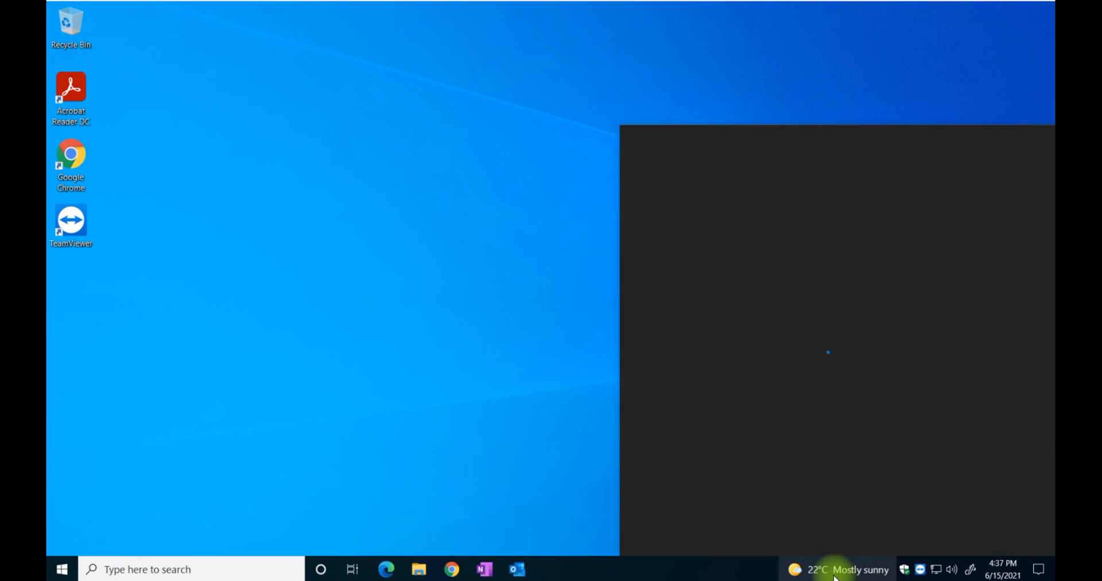
left_click(836, 569)
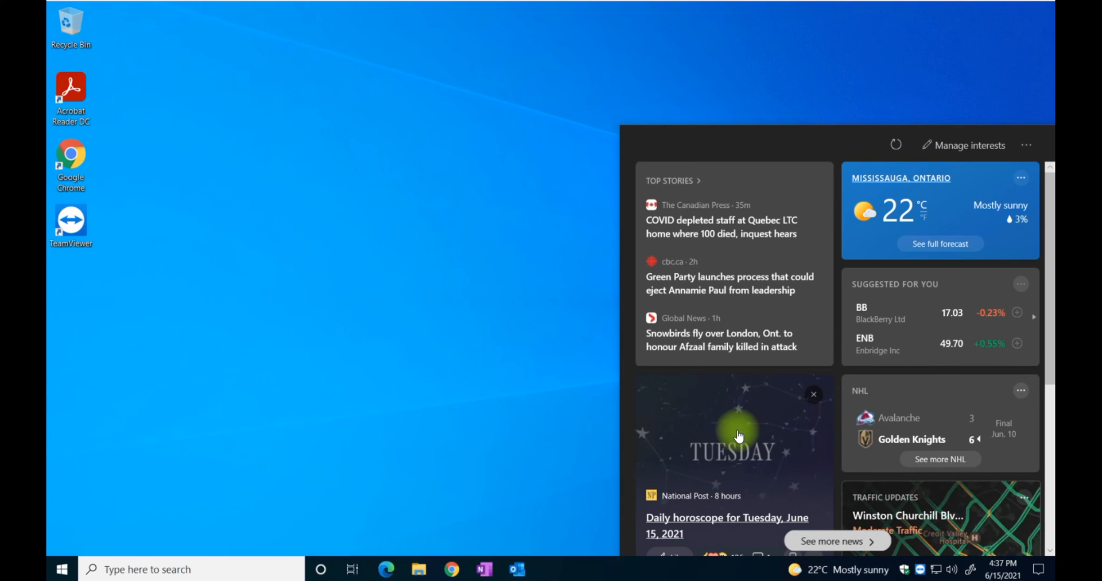
mouse_move(766, 440)
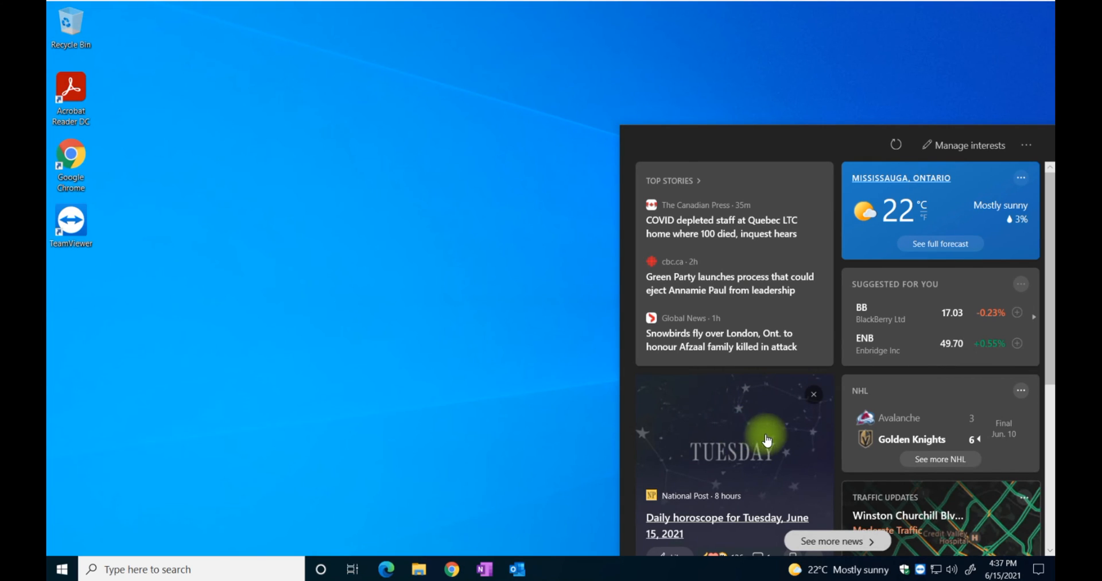
left_click(464, 377)
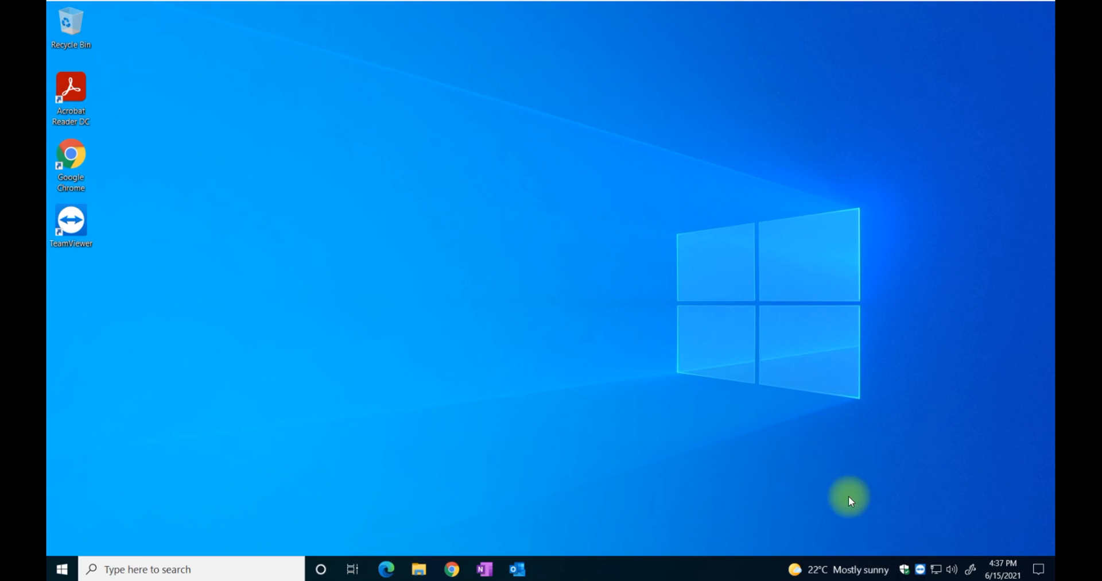
mouse_move(561, 432)
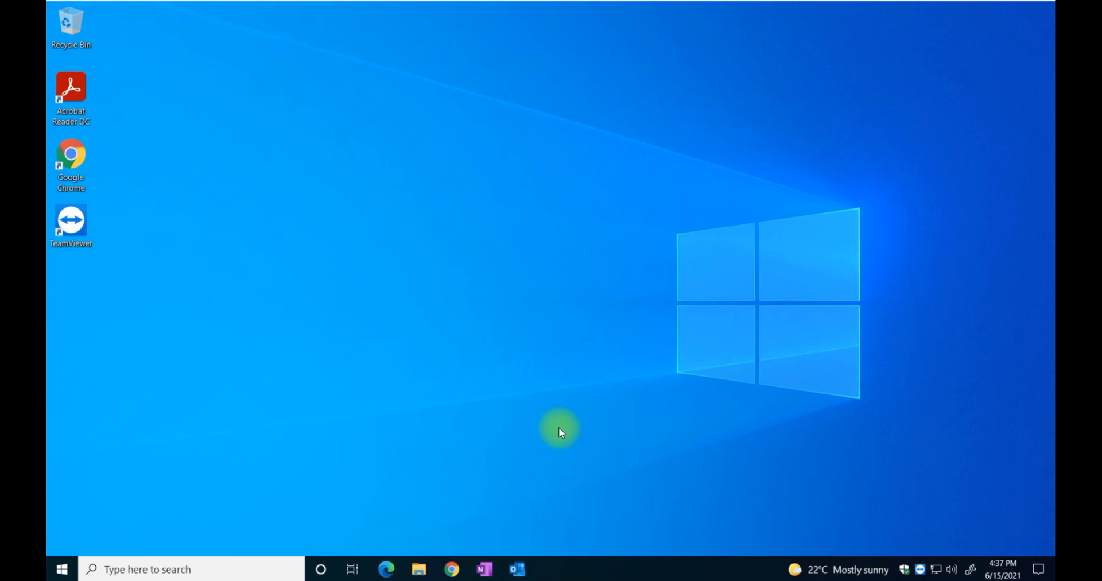
mouse_move(562, 423)
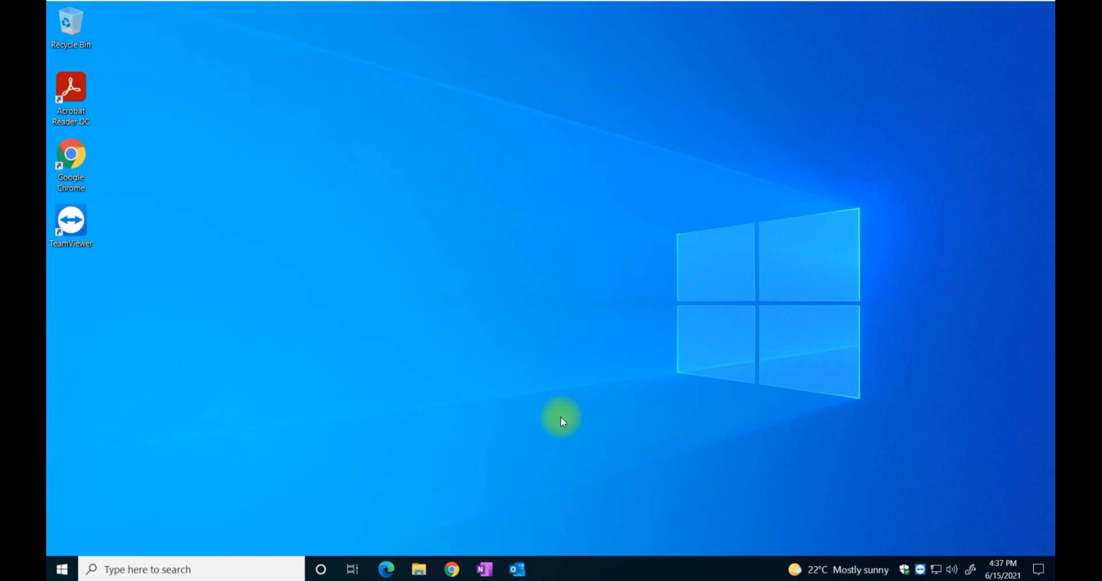
mouse_move(853, 569)
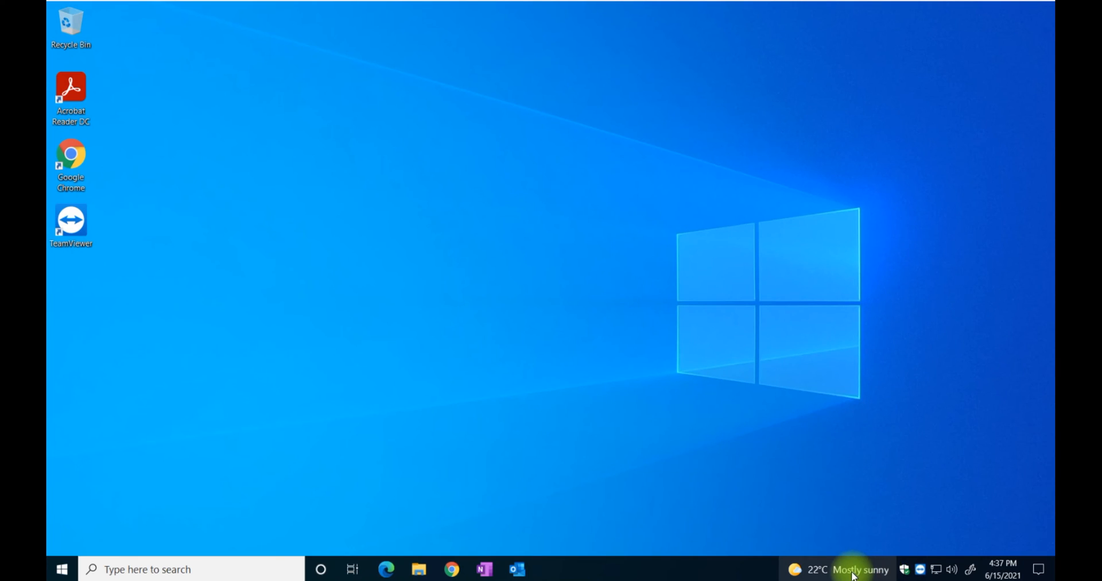
left_click(859, 569)
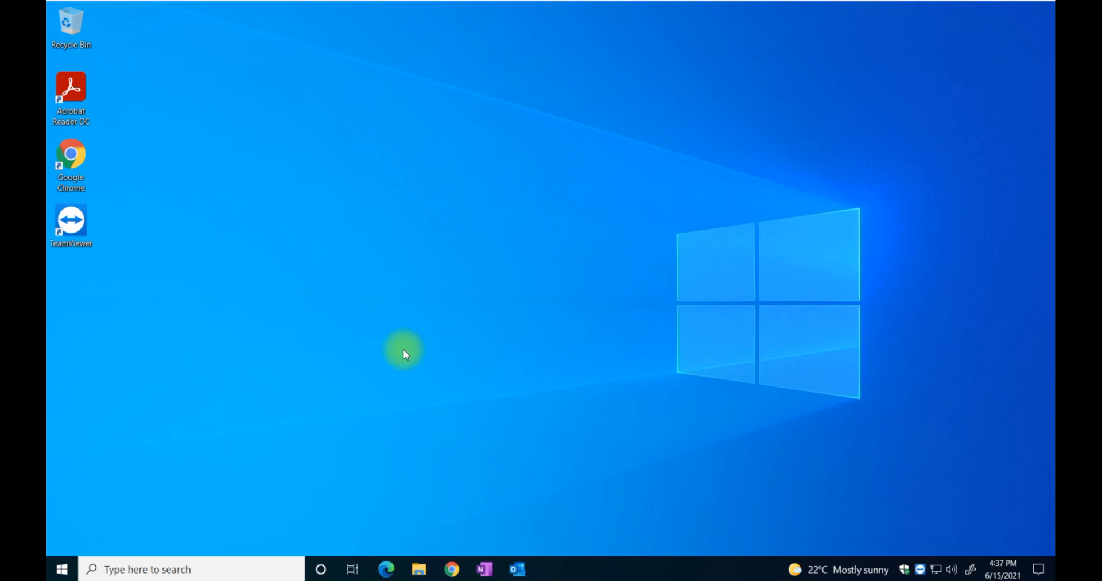
Step: Reduce News and interests to 'Show icon only', then choose 'Turn off' so it leaves the taskbar
left_click(837, 569)
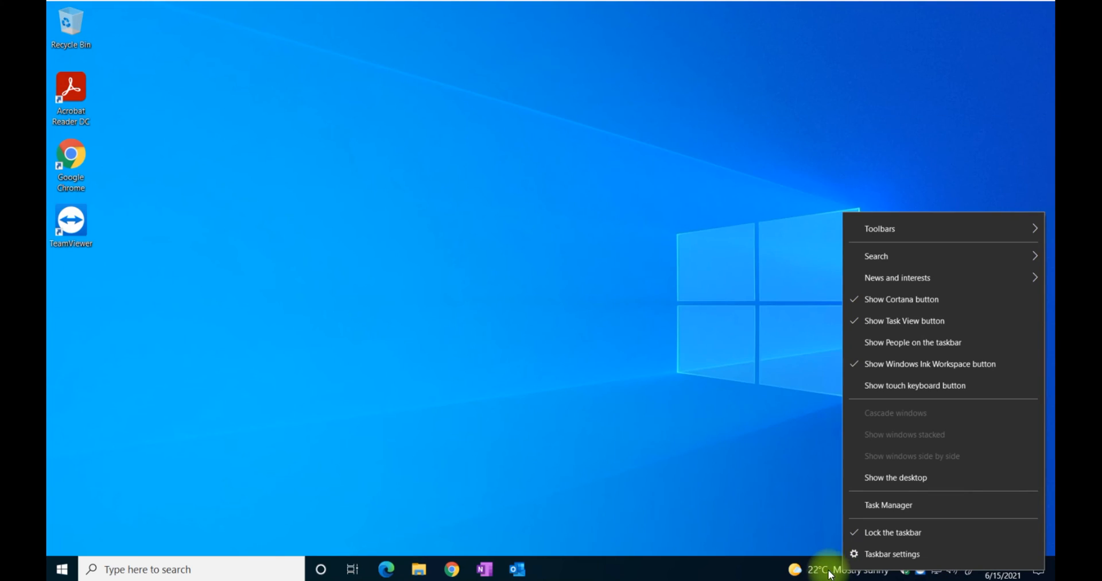
mouse_move(920, 299)
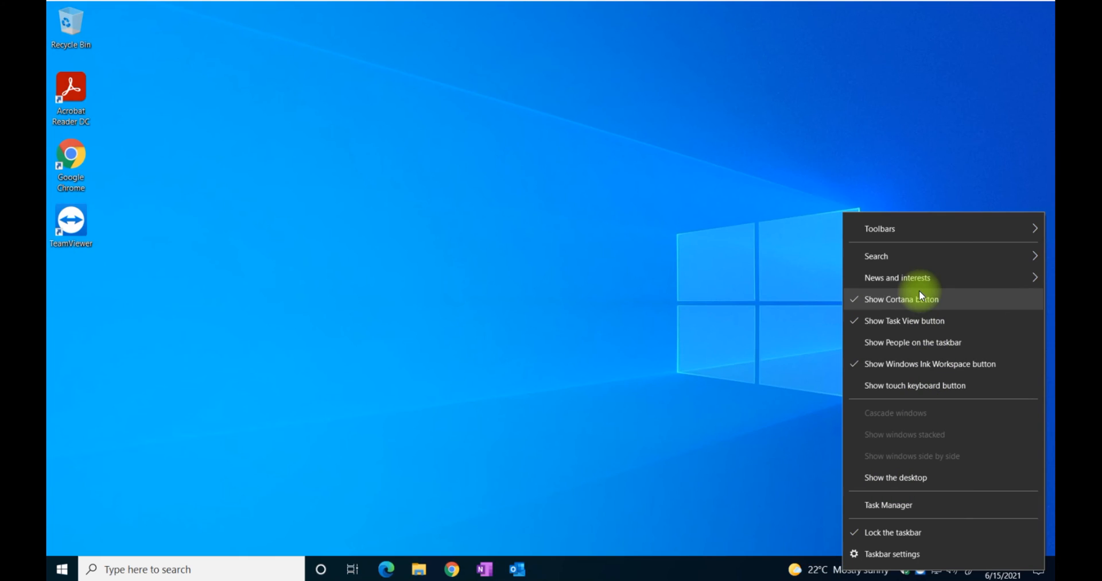
mouse_move(898, 277)
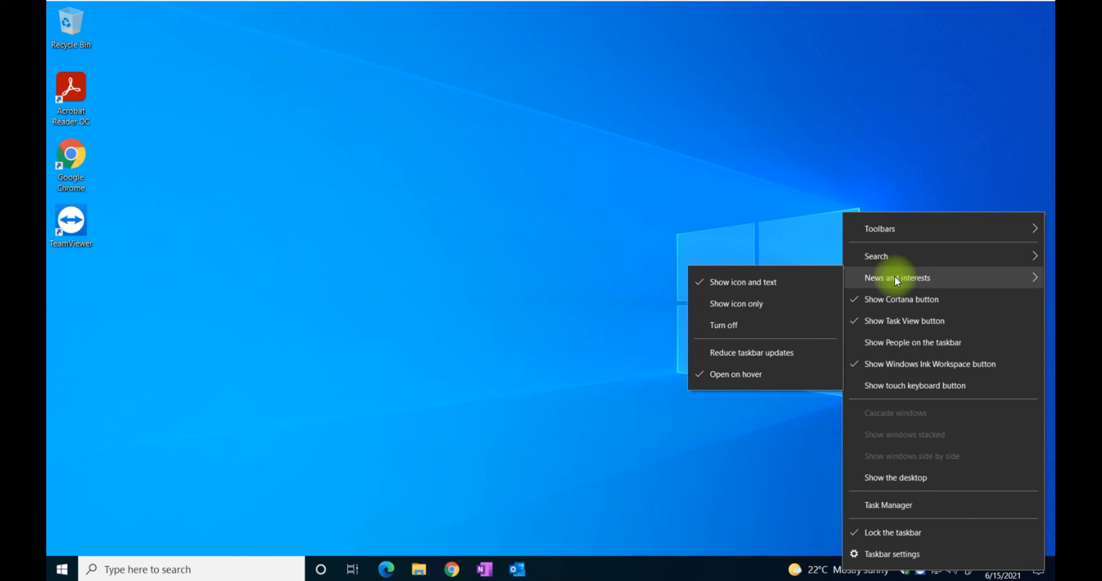
mouse_move(736, 303)
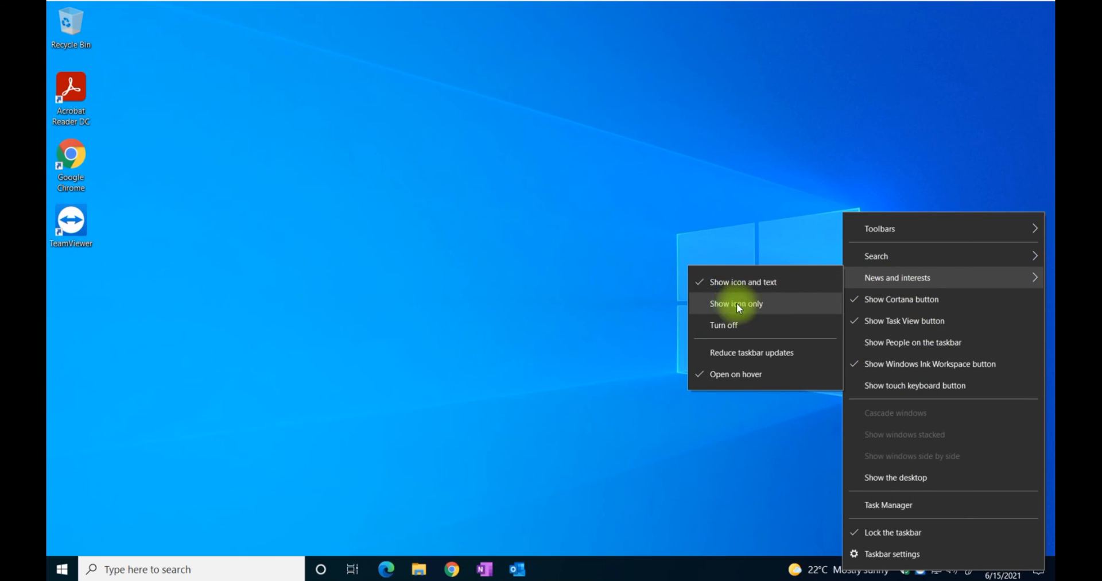
left_click(735, 303)
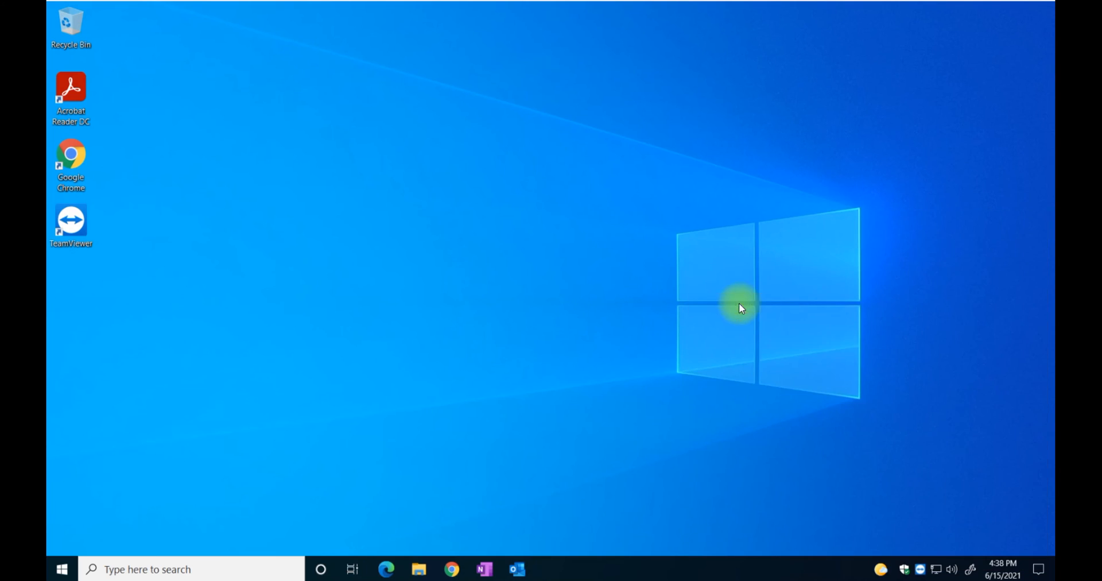
left_click(881, 569)
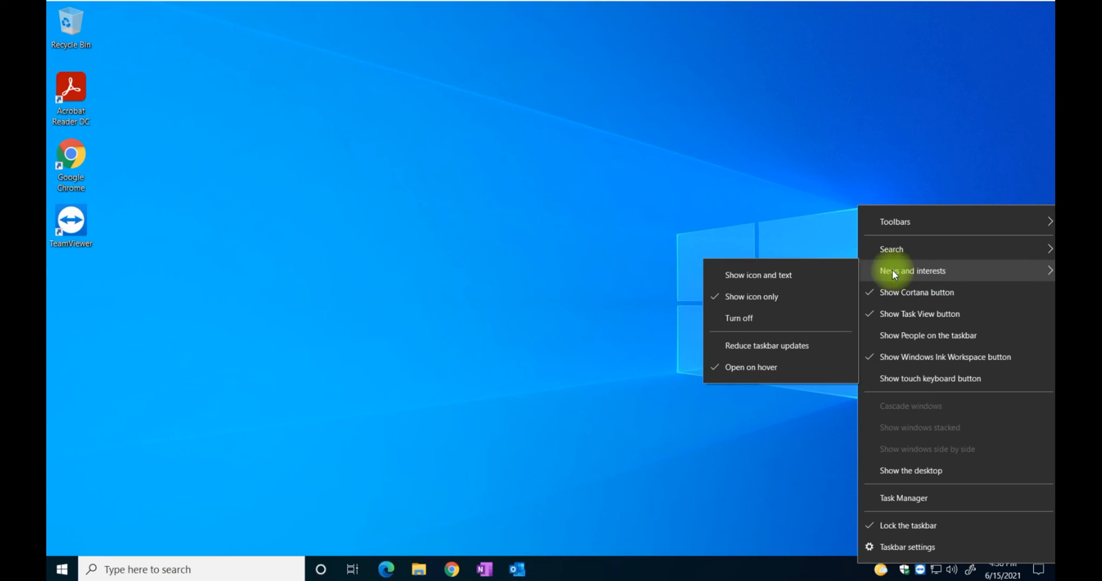
left_click(743, 400)
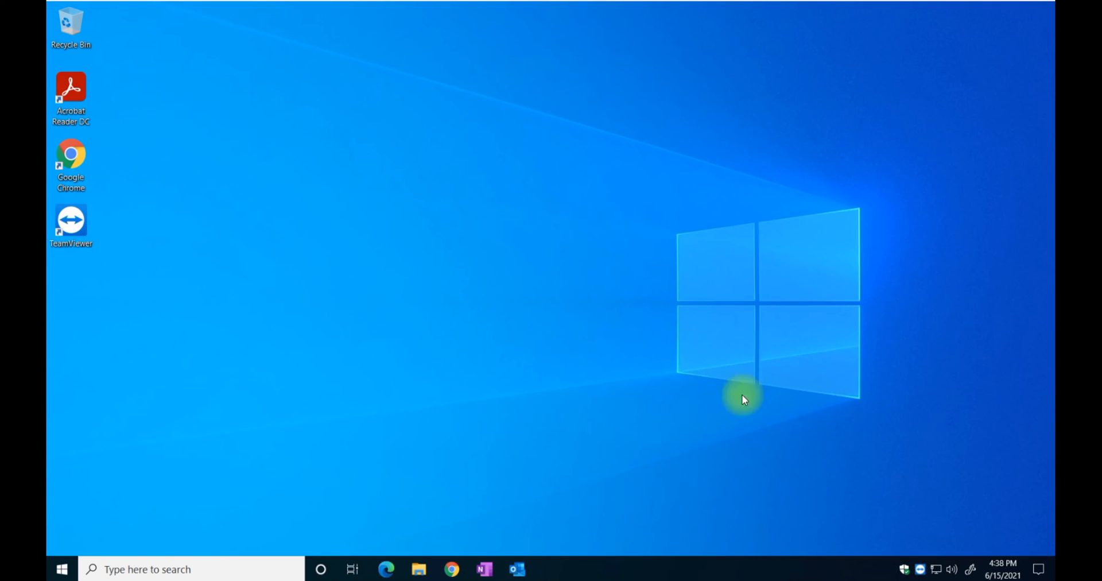
mouse_move(847, 564)
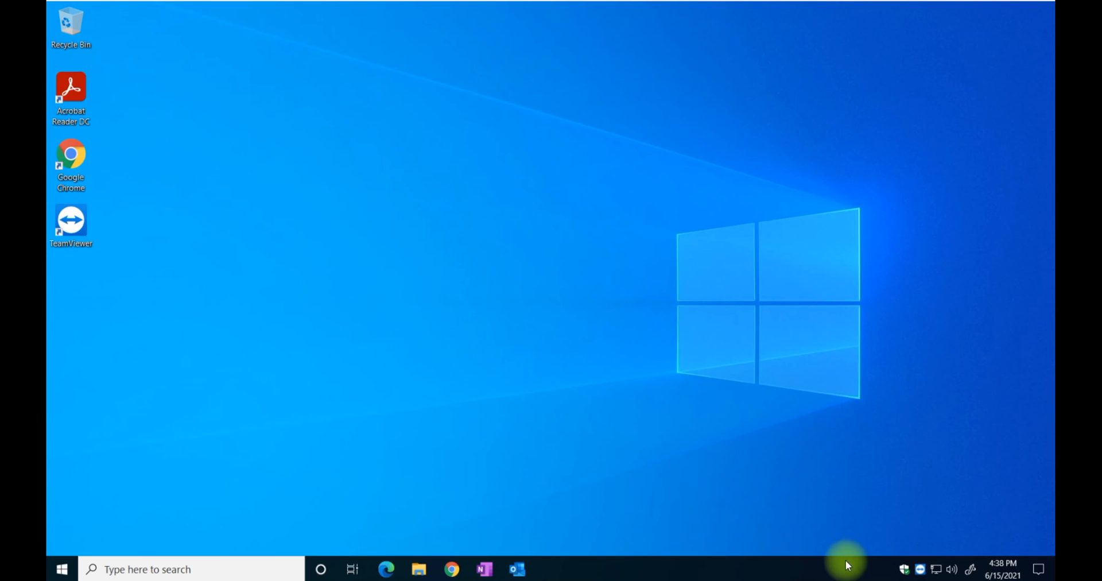
right_click(847, 568)
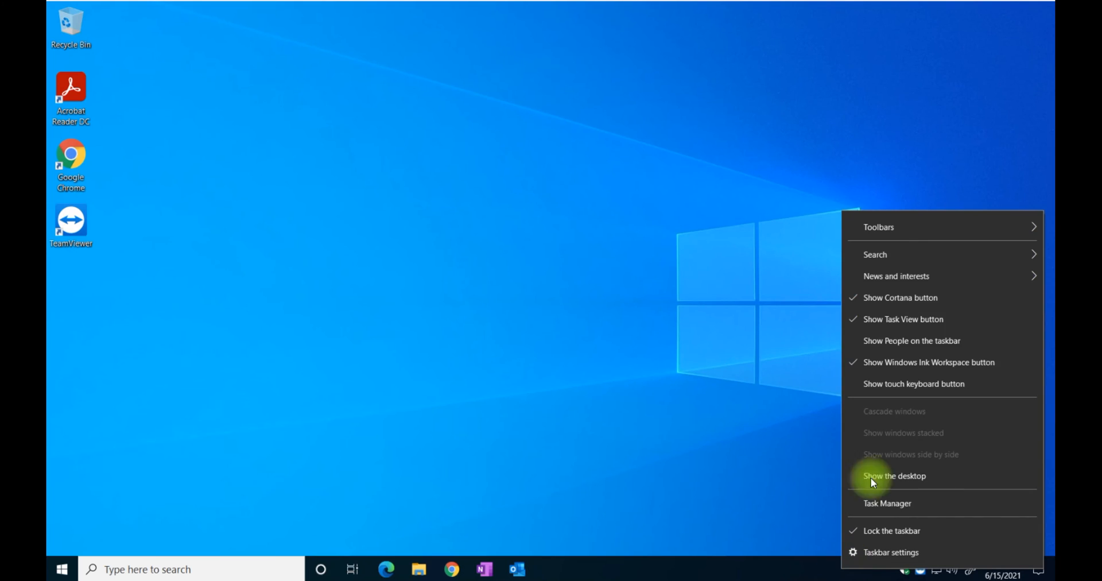
mouse_move(907, 275)
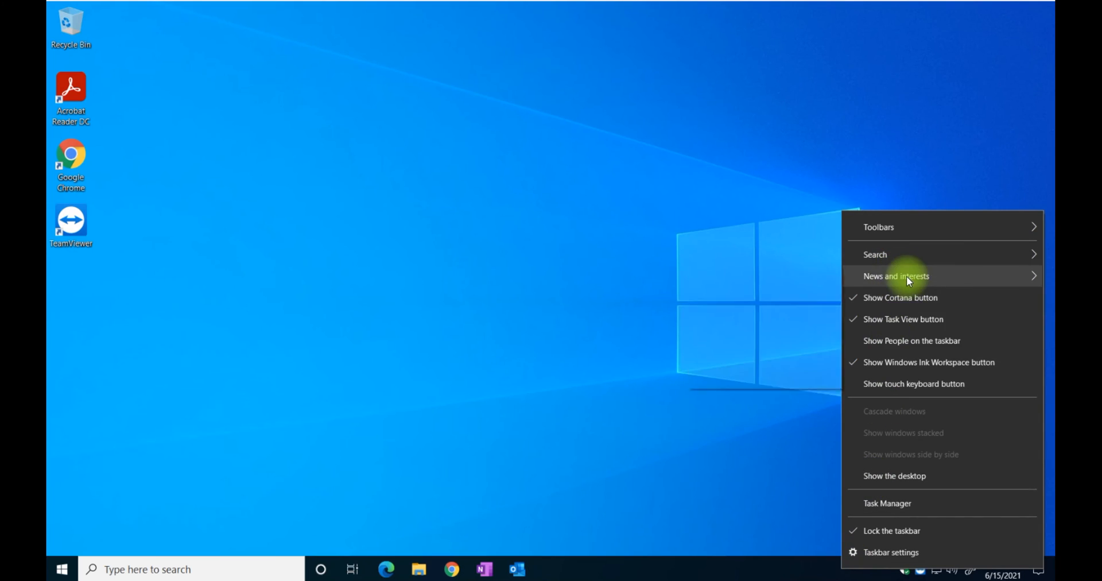
left_click(728, 526)
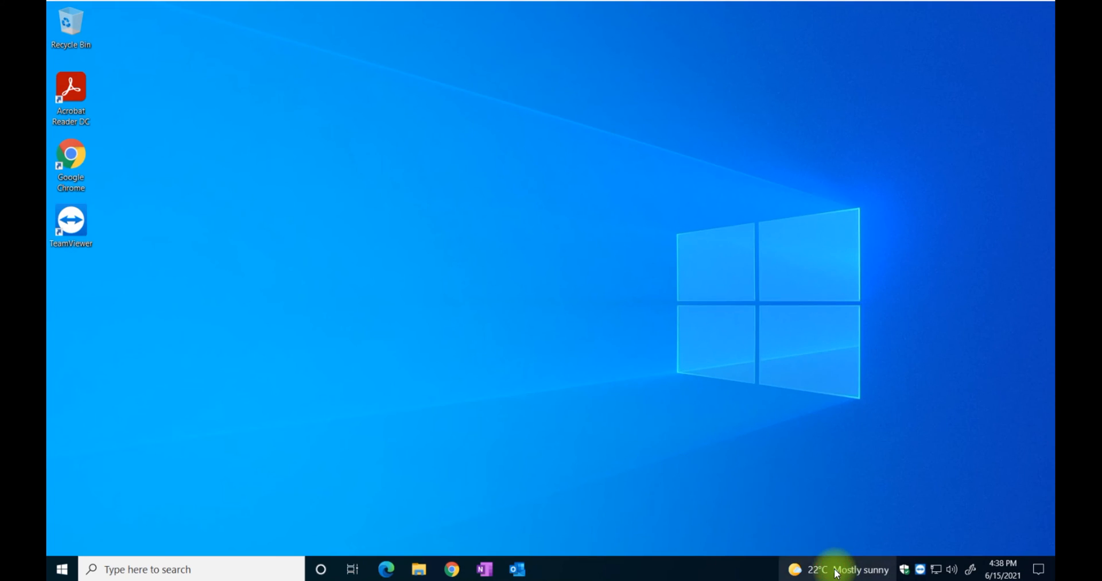
Step: Reopen the News and interests feed from the taskbar and bring up the weather card's options menu
left_click(837, 569)
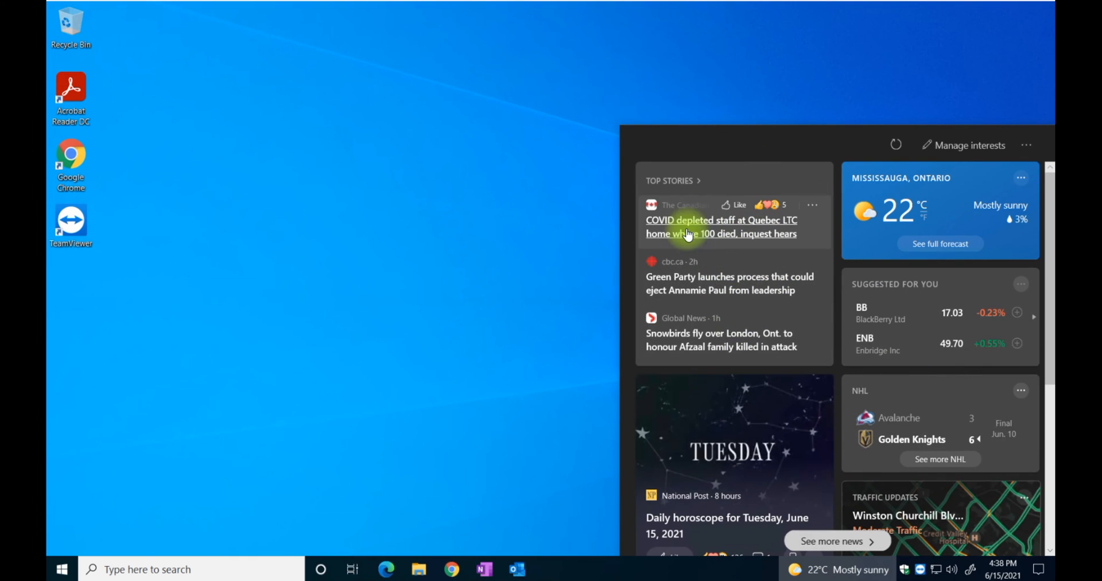
mouse_move(751, 221)
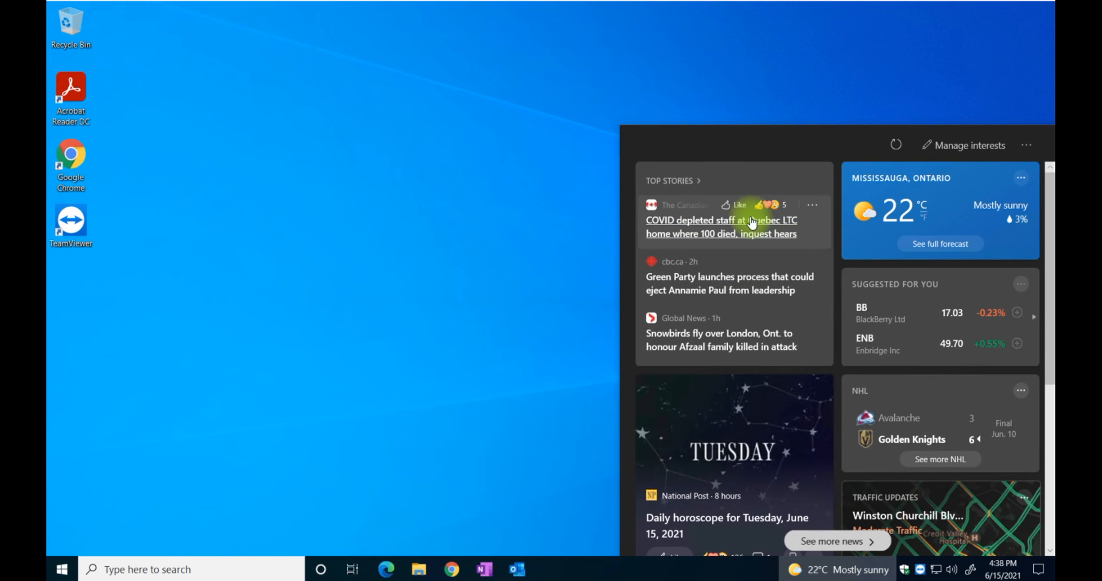
mouse_move(745, 212)
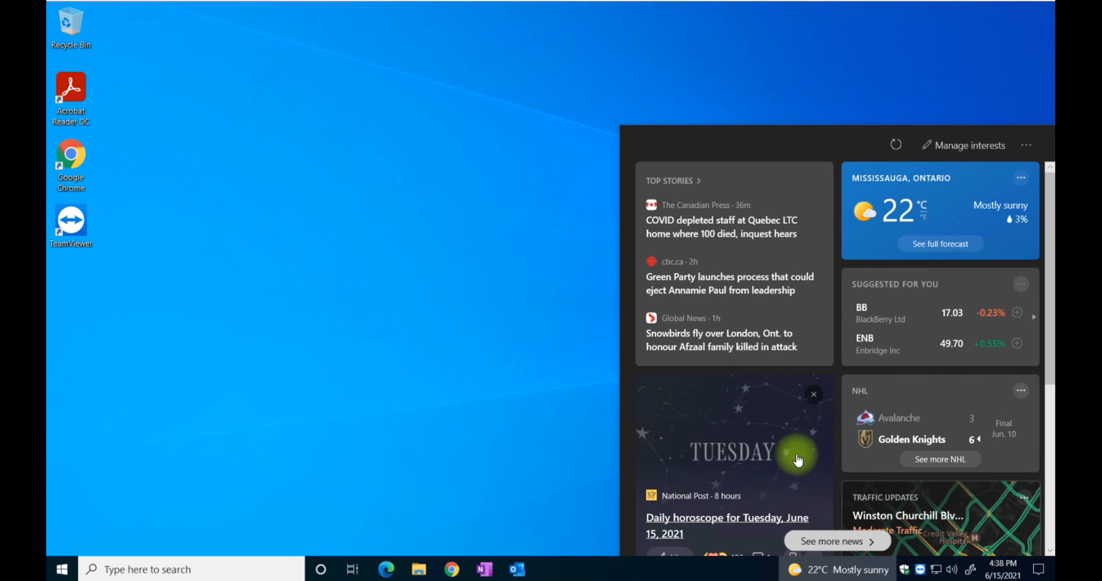
mouse_move(696, 399)
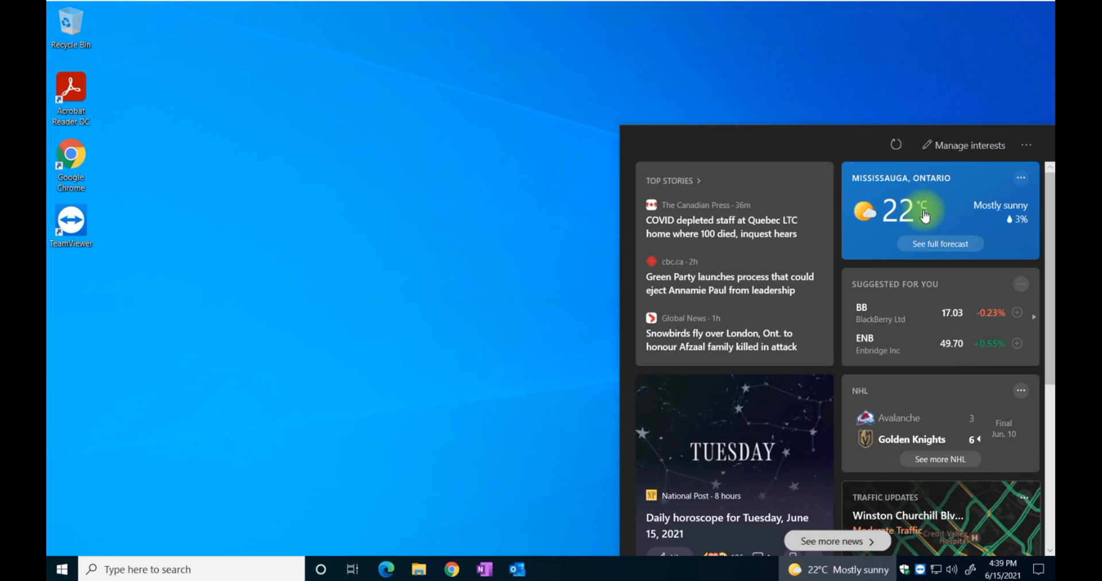
mouse_move(1009, 244)
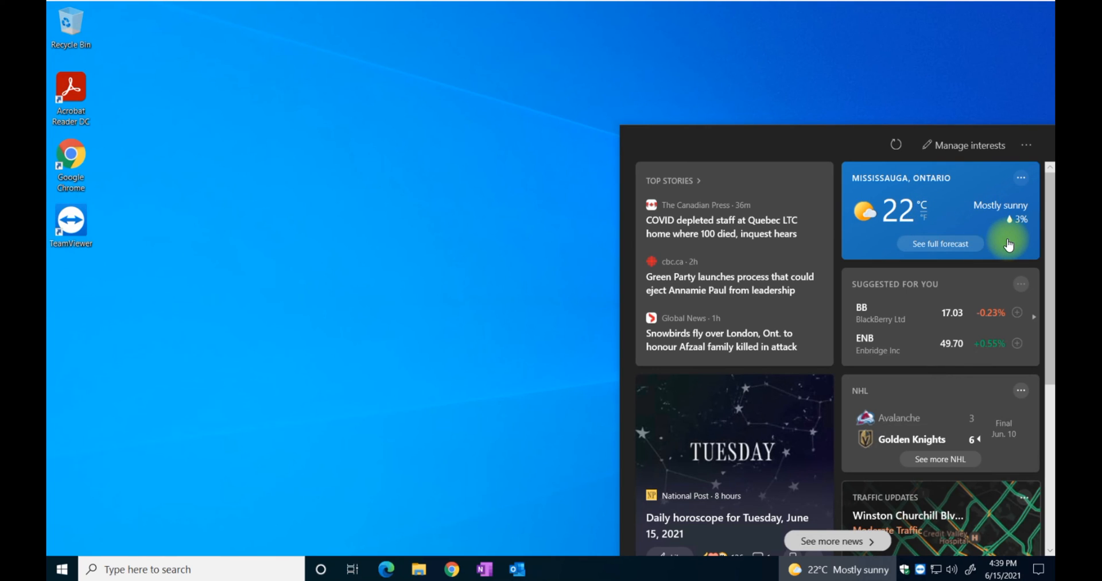
mouse_move(944, 208)
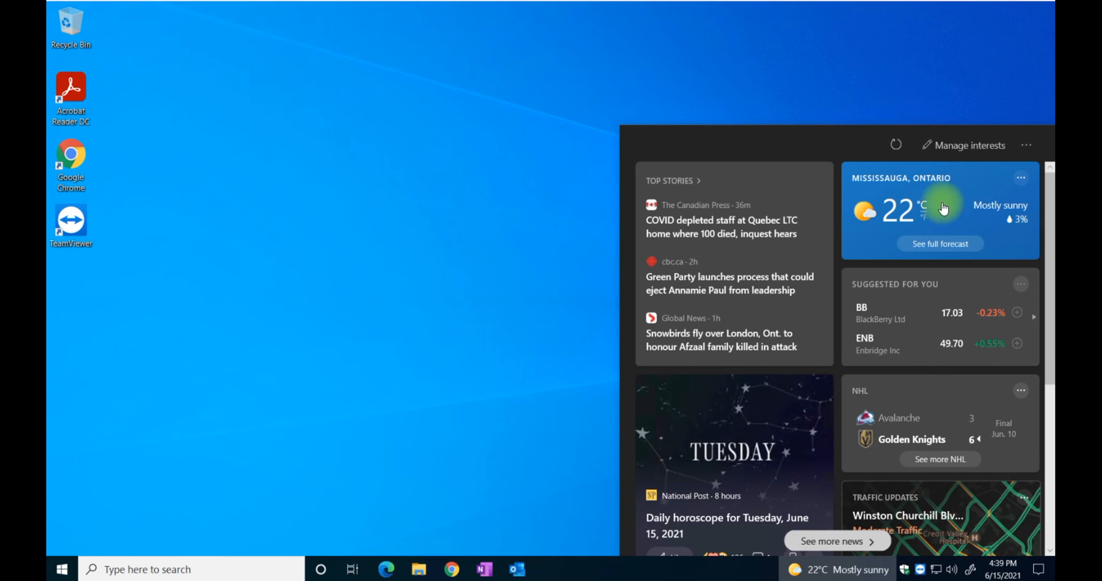
mouse_move(1014, 254)
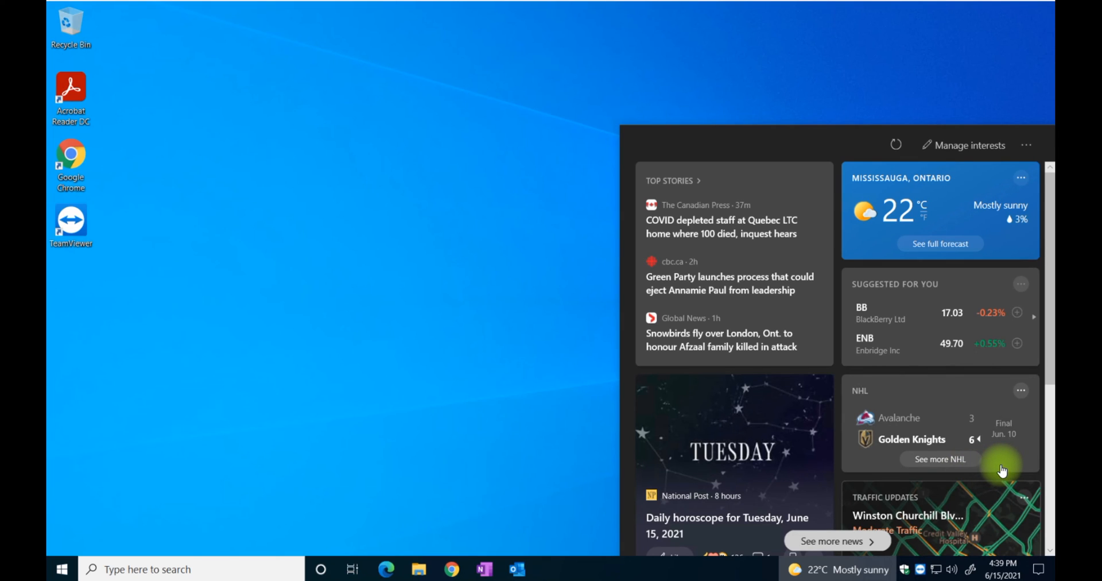
mouse_move(932, 361)
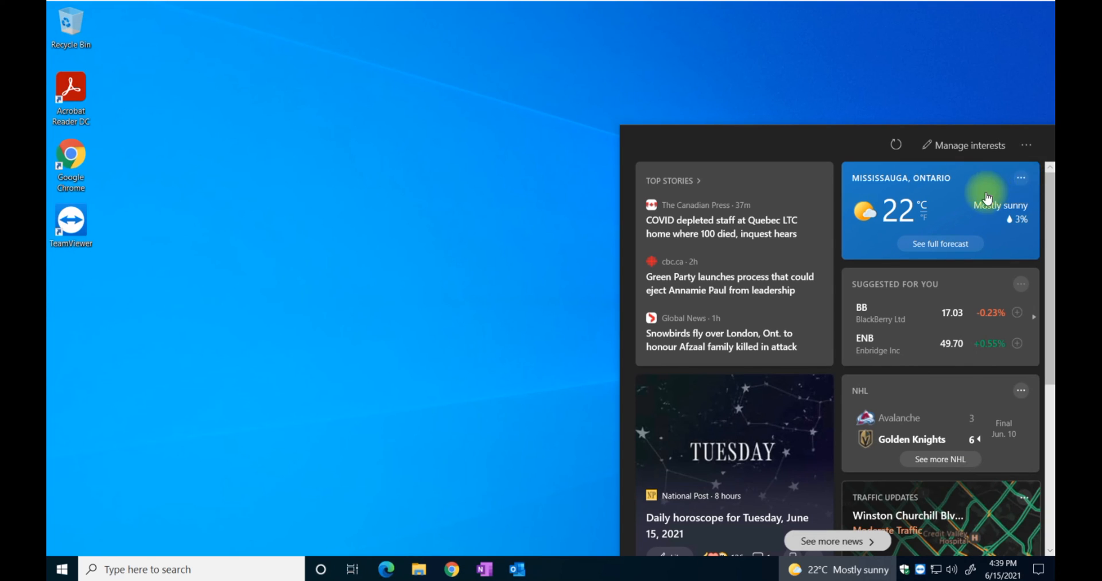
left_click(1022, 178)
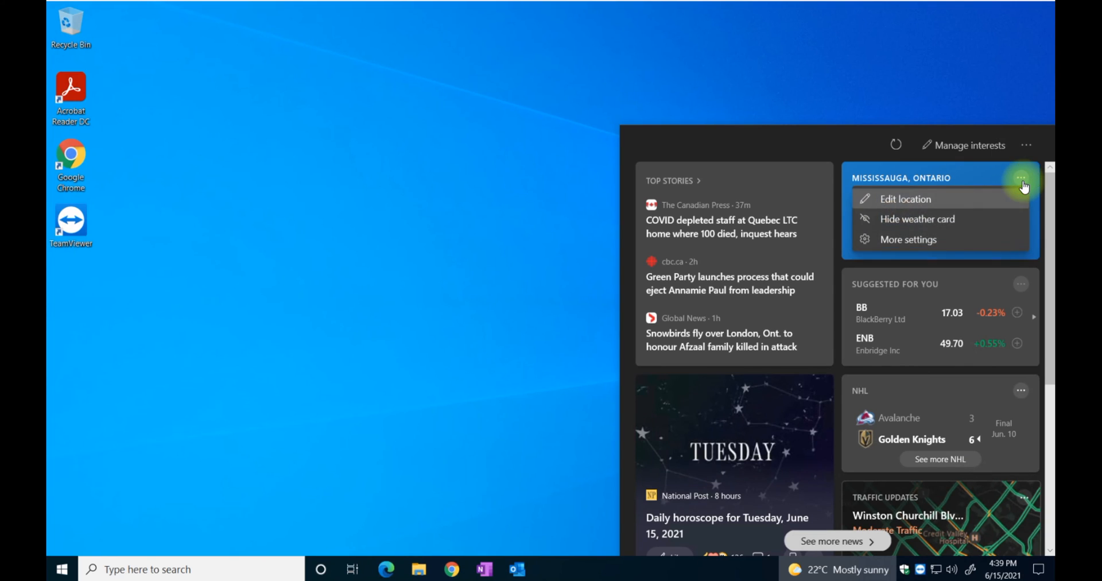
mouse_move(954, 223)
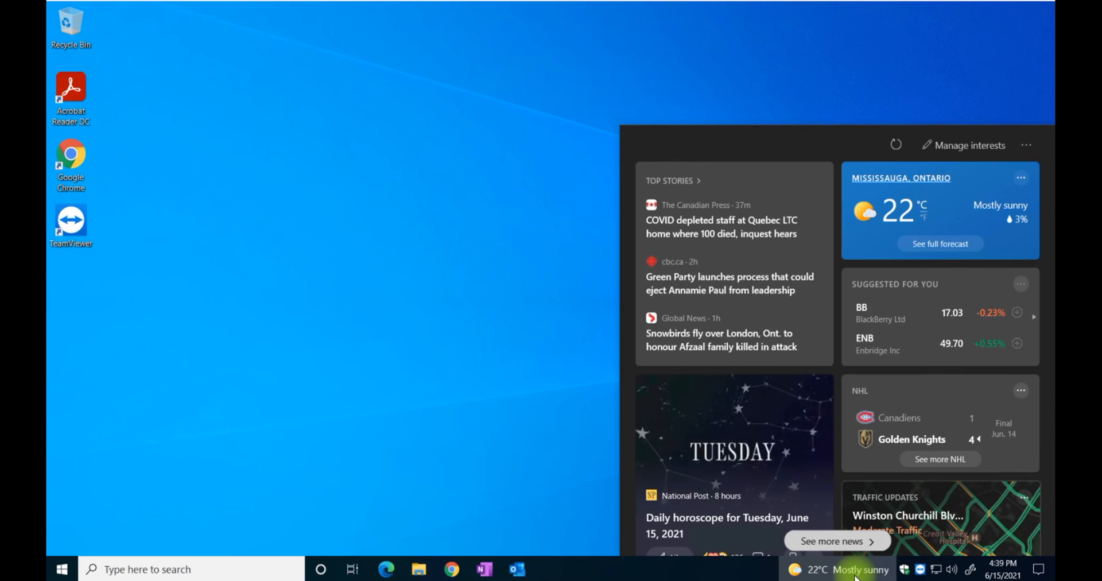
Step: Close and reopen the news feed, then bring up the taskbar shortcut menu for News and interests
left_click(466, 431)
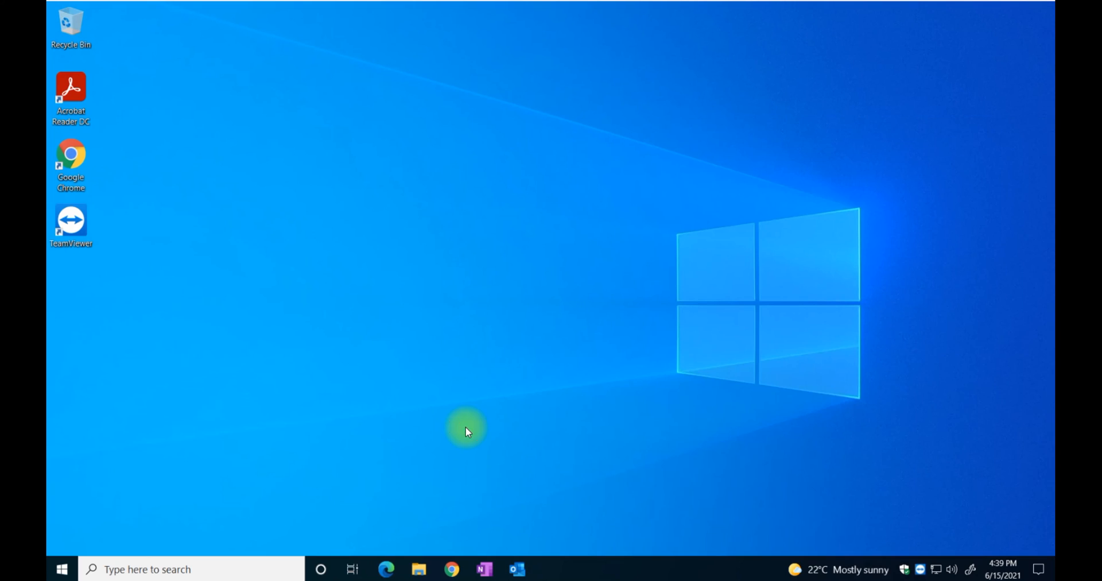
left_click(844, 570)
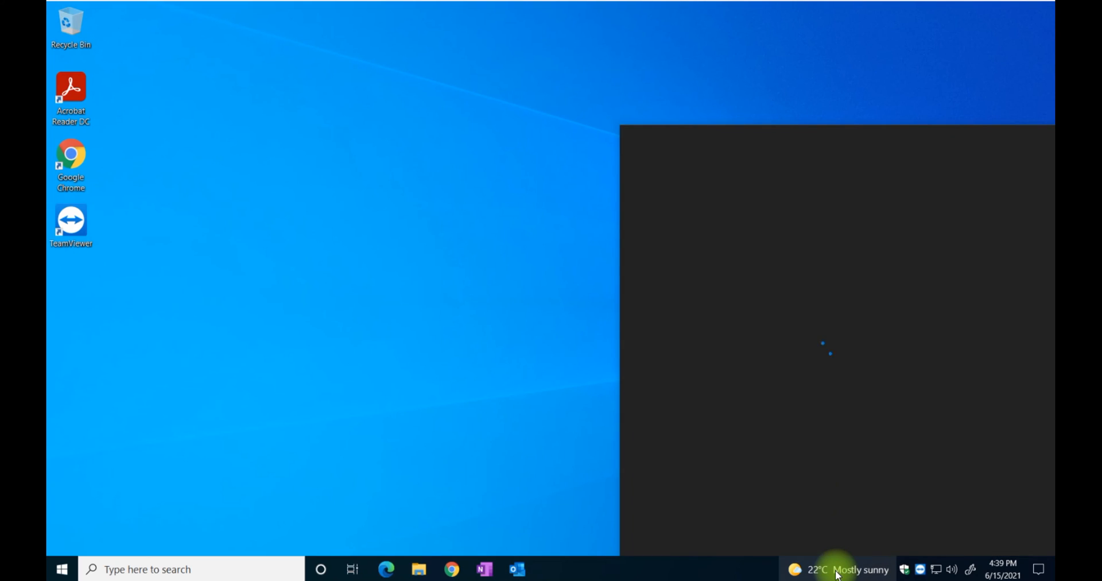
right_click(837, 570)
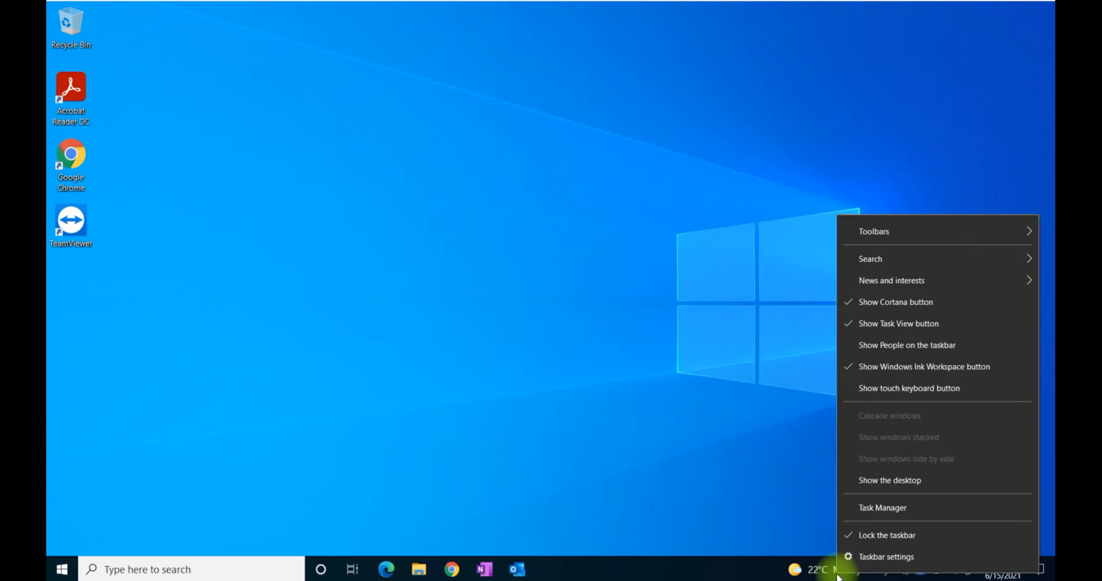
mouse_move(891, 280)
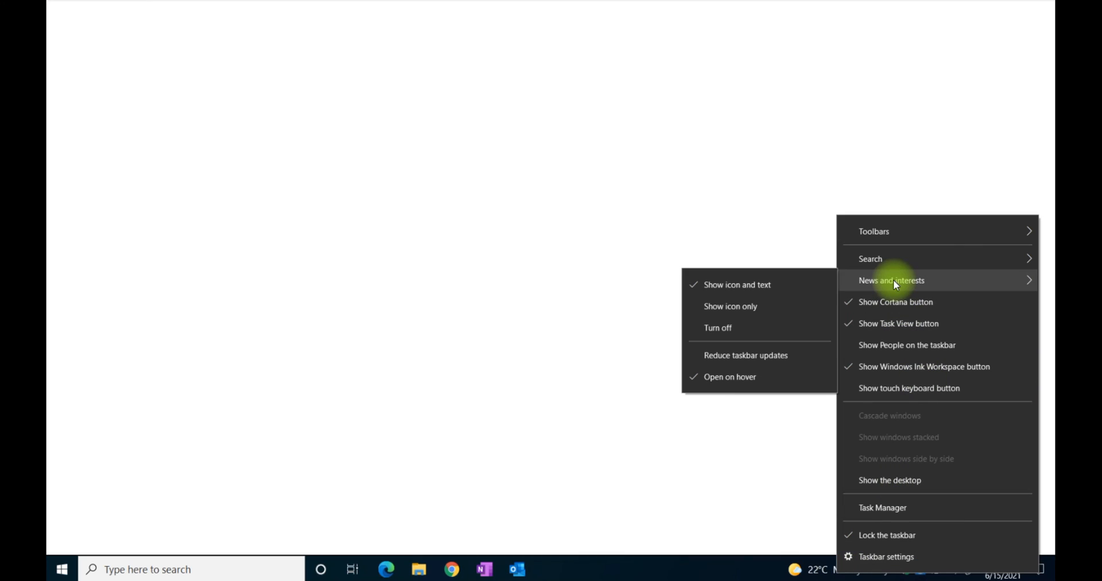
mouse_move(737, 284)
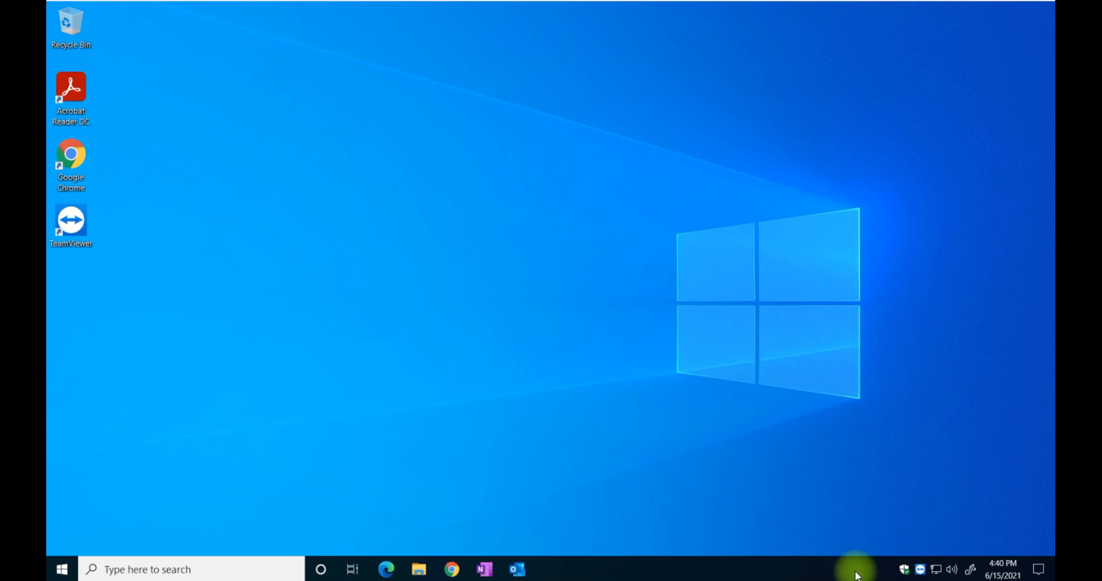
mouse_move(847, 575)
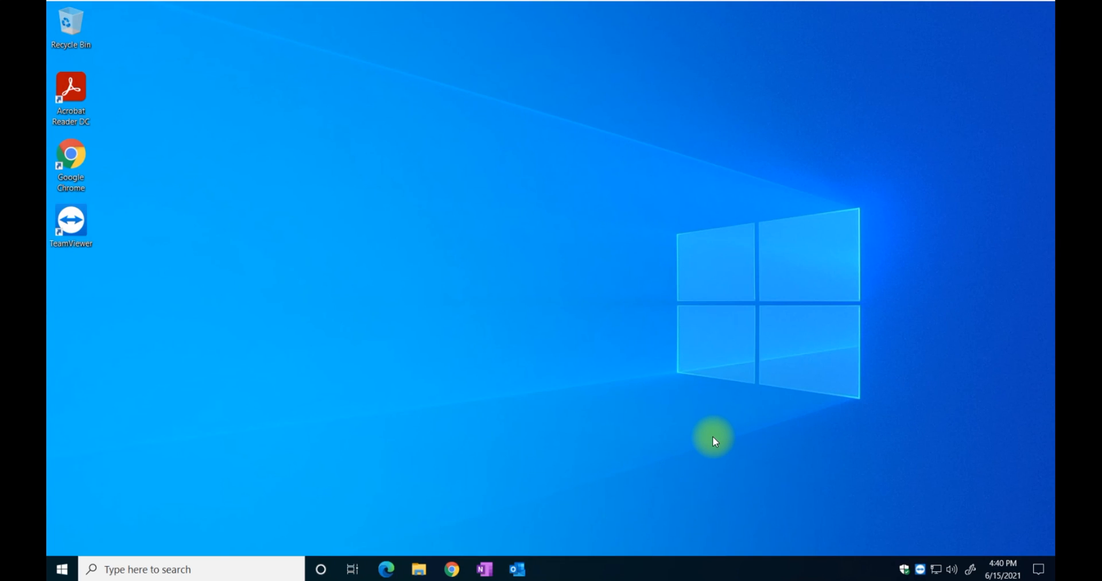
mouse_move(998, 23)
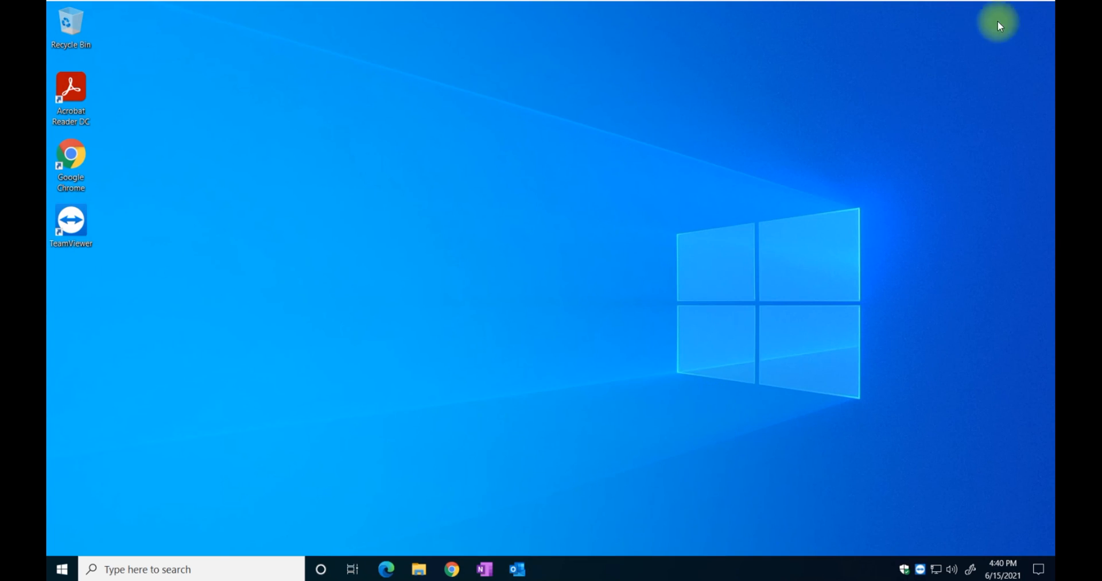